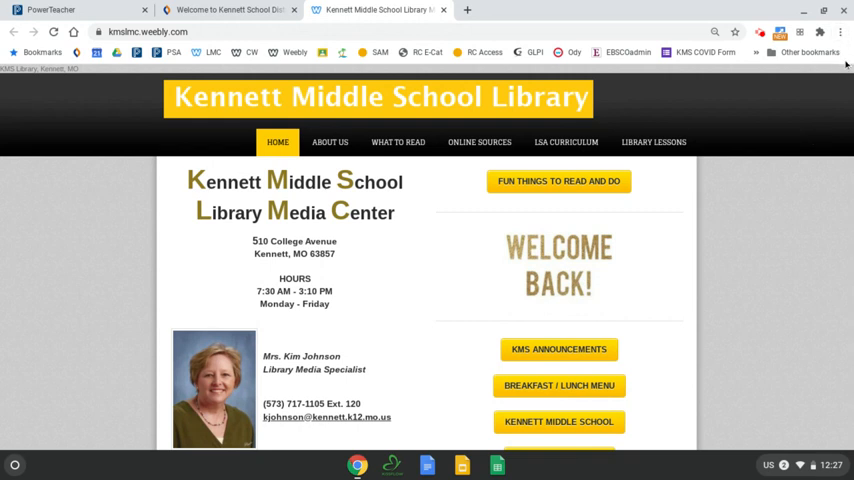
mouse_move(840, 32)
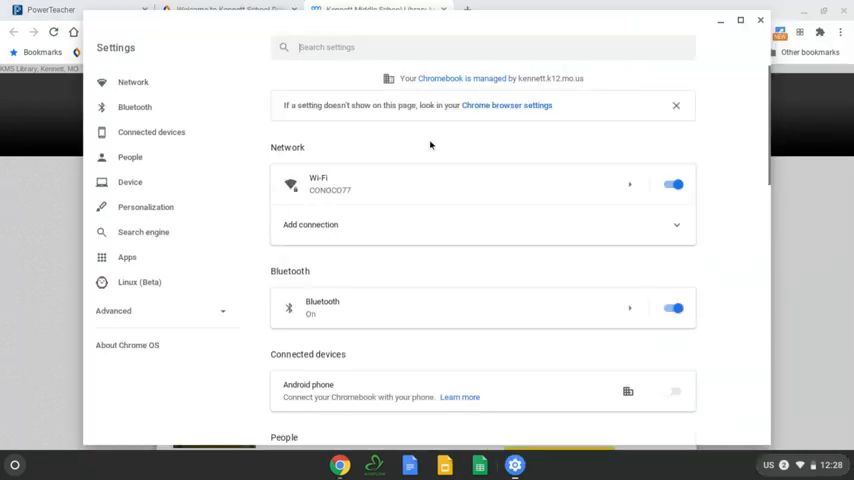
mouse_move(128, 344)
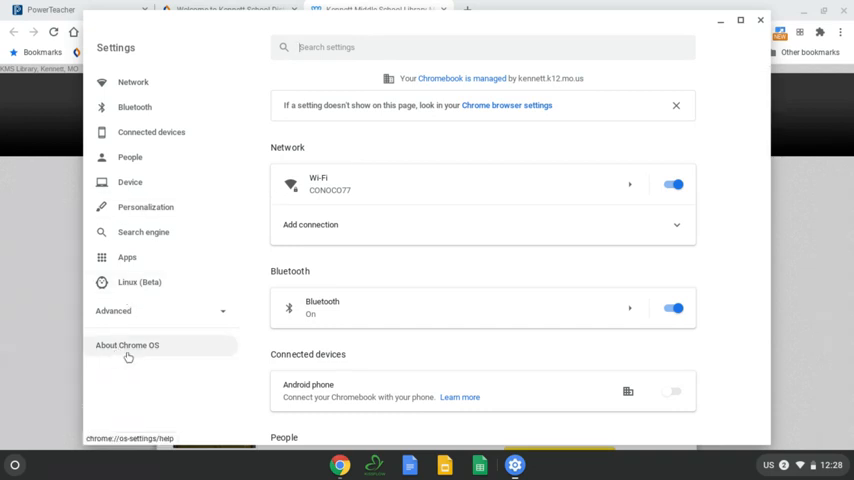
mouse_move(138, 348)
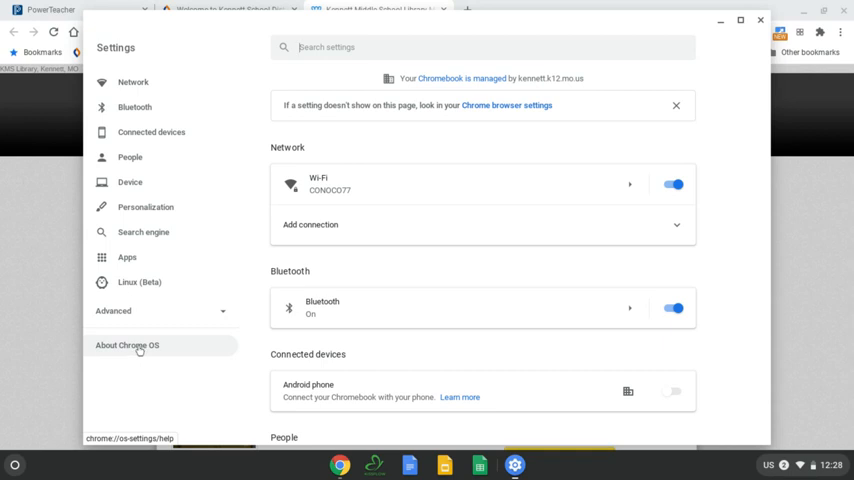
Show the About Chrome OS page with the installed version.
left_click(128, 344)
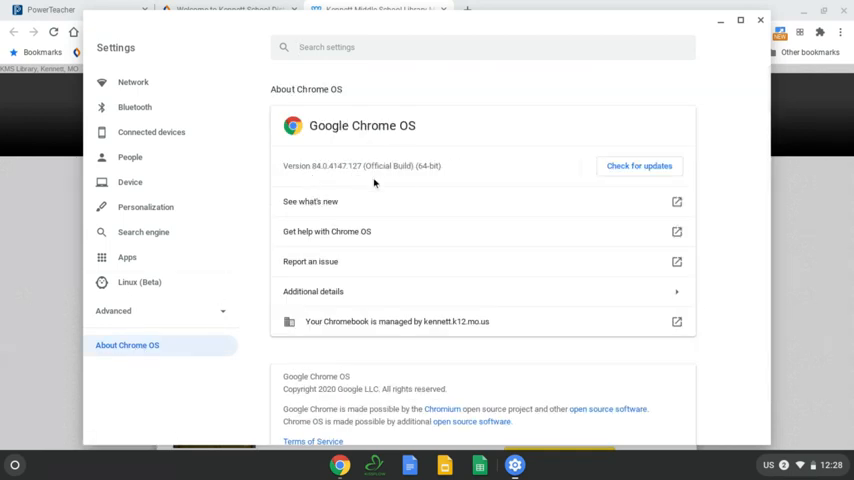
mouse_move(436, 180)
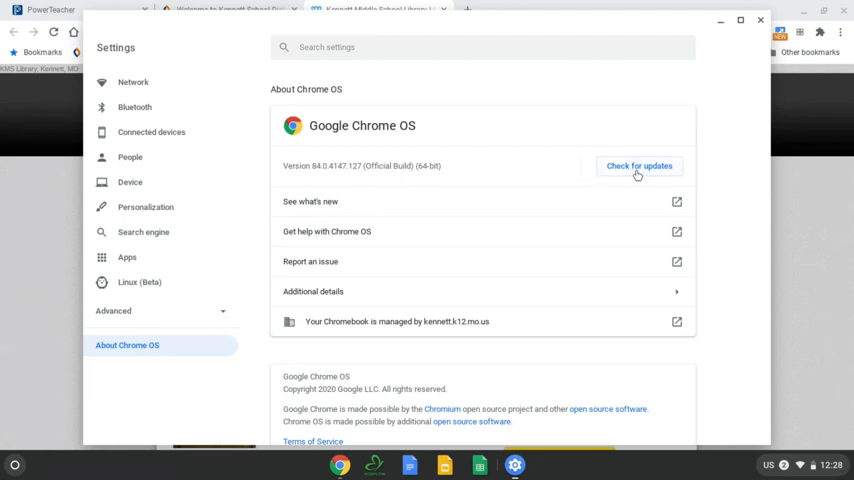
Check for updates so the Chrome OS update starts downloading at 0%.
left_click(638, 164)
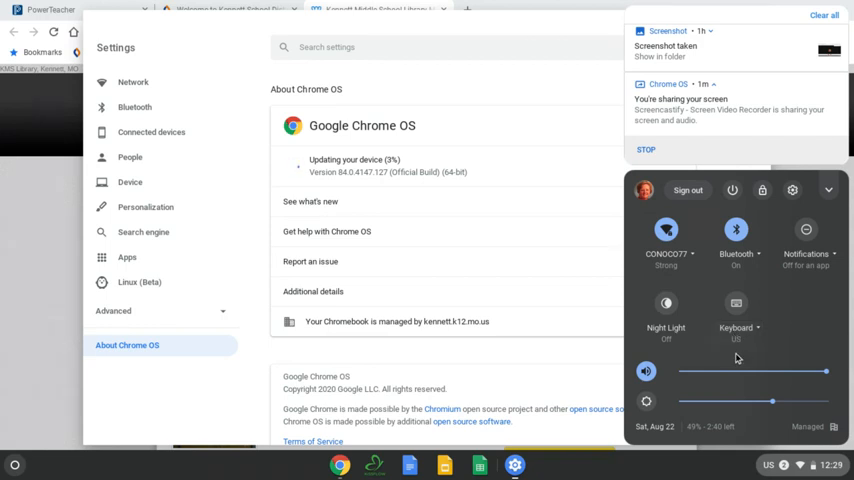
mouse_move(736, 320)
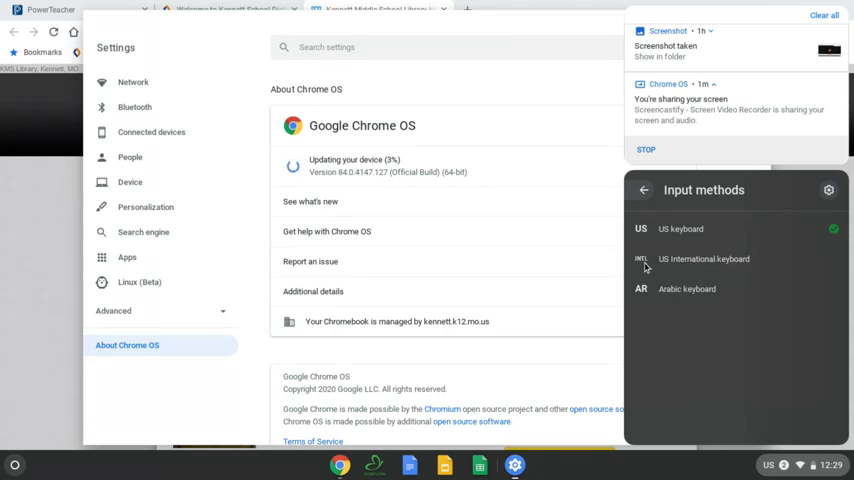
mouse_move(716, 264)
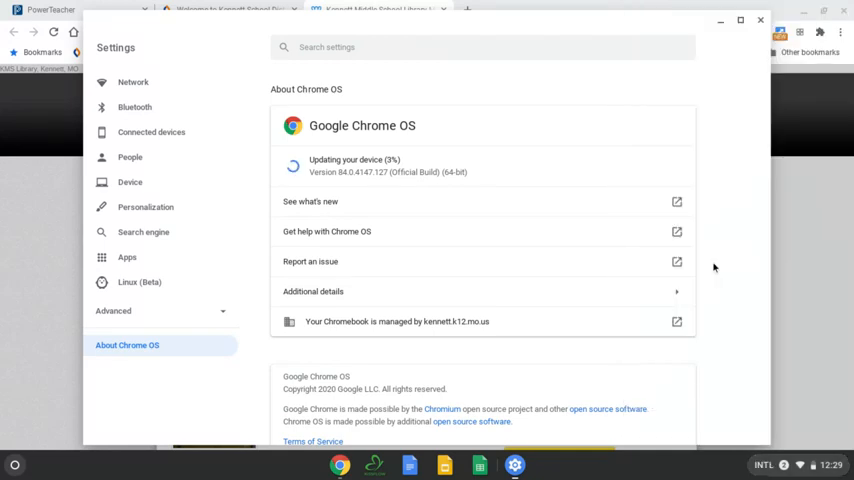
From quick settings, switch the keyboard input method back to US.
left_click(780, 464)
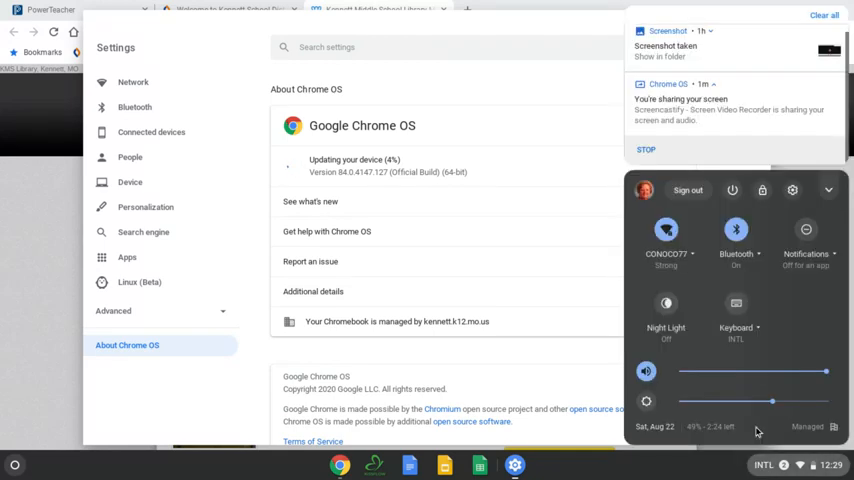
left_click(736, 330)
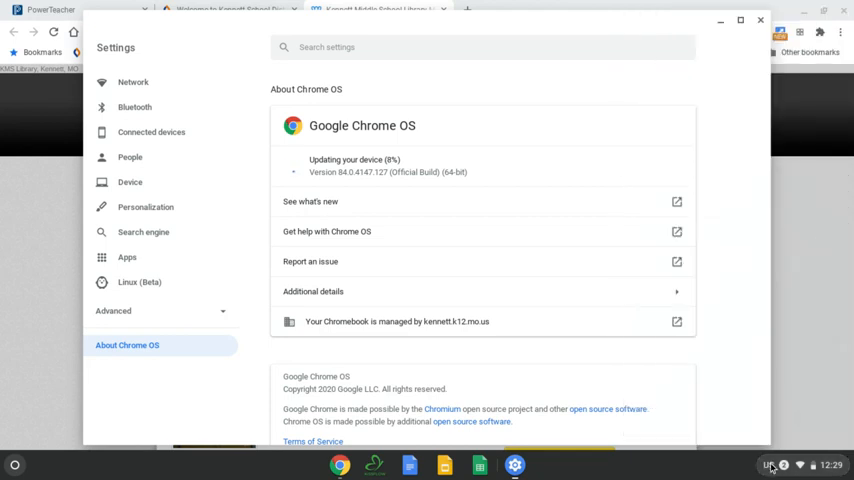
left_click(772, 464)
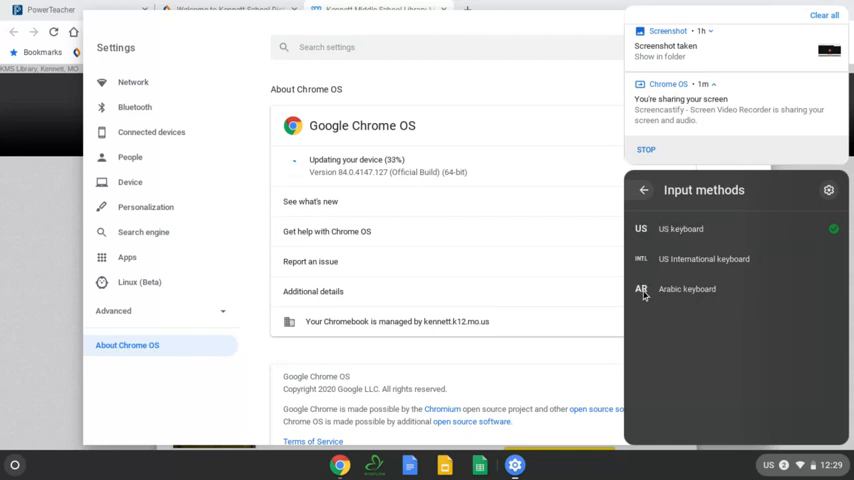
mouse_move(644, 234)
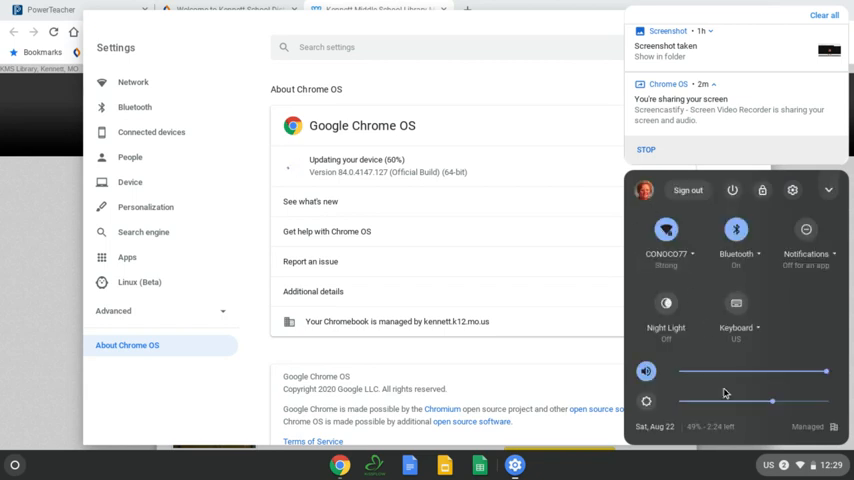
mouse_move(814, 284)
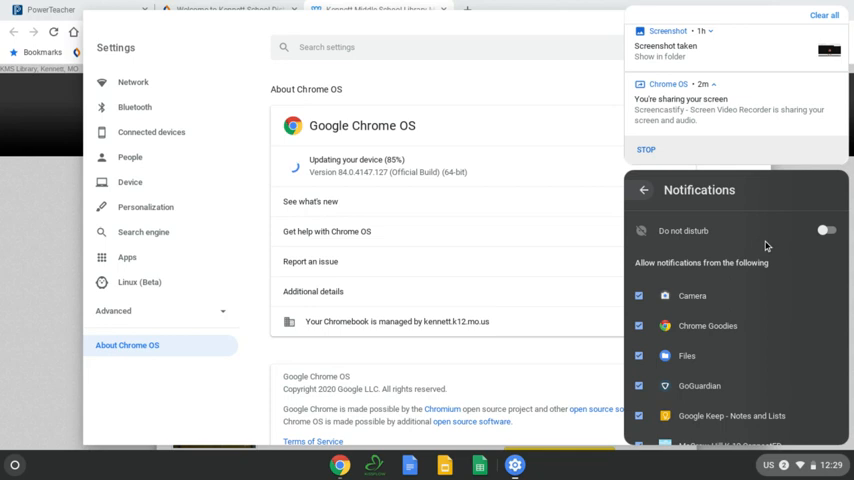
Turn on Do not disturb from the notifications panel.
left_click(824, 232)
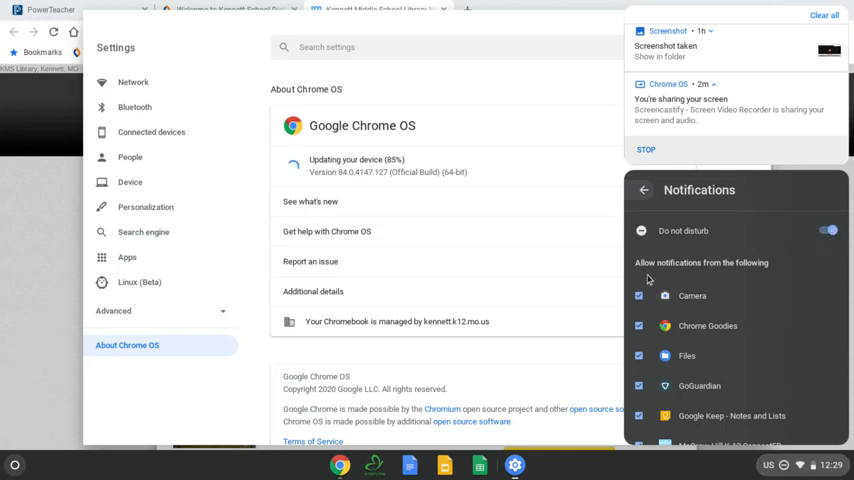
mouse_move(750, 280)
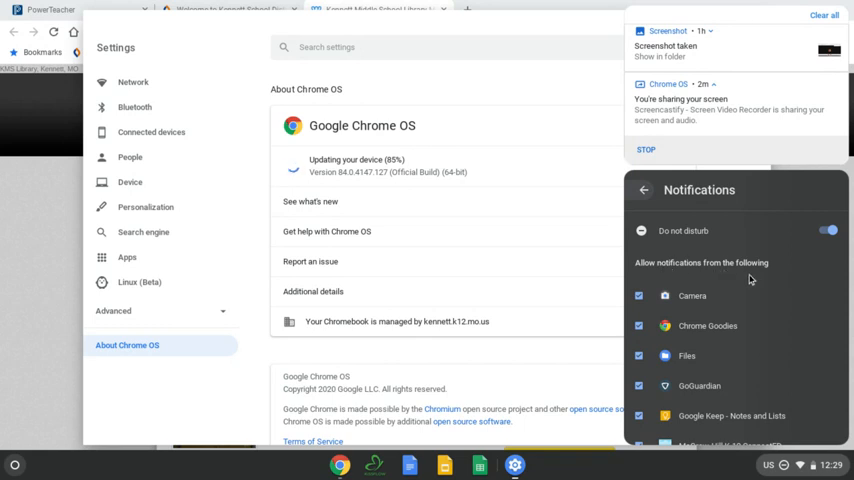